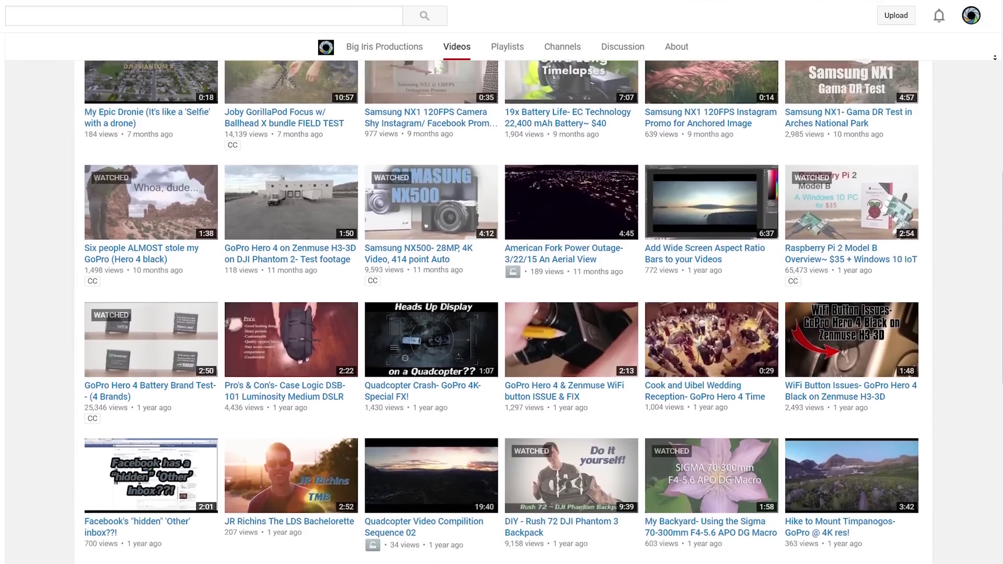
pyautogui.scroll(-3)
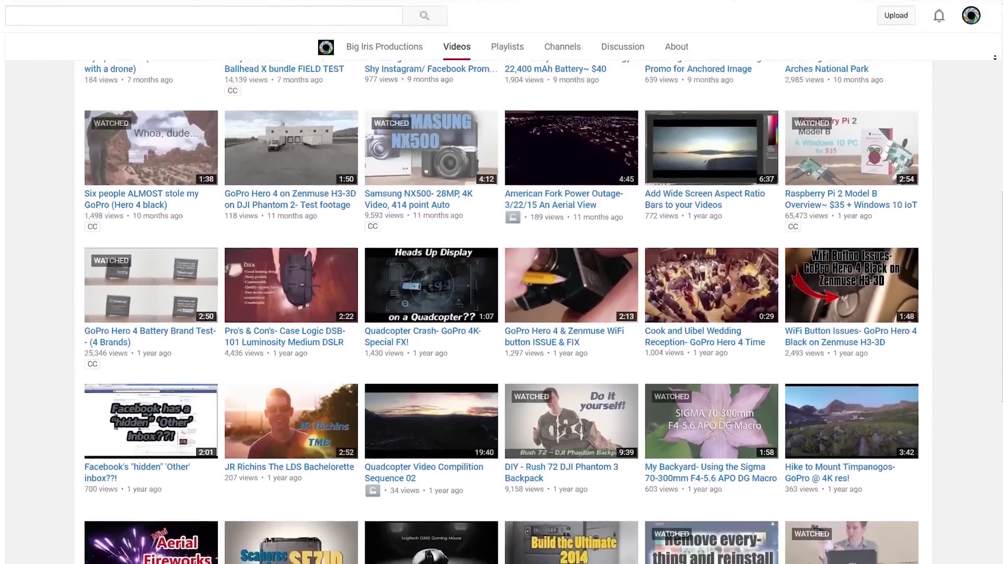
pyautogui.scroll(-3)
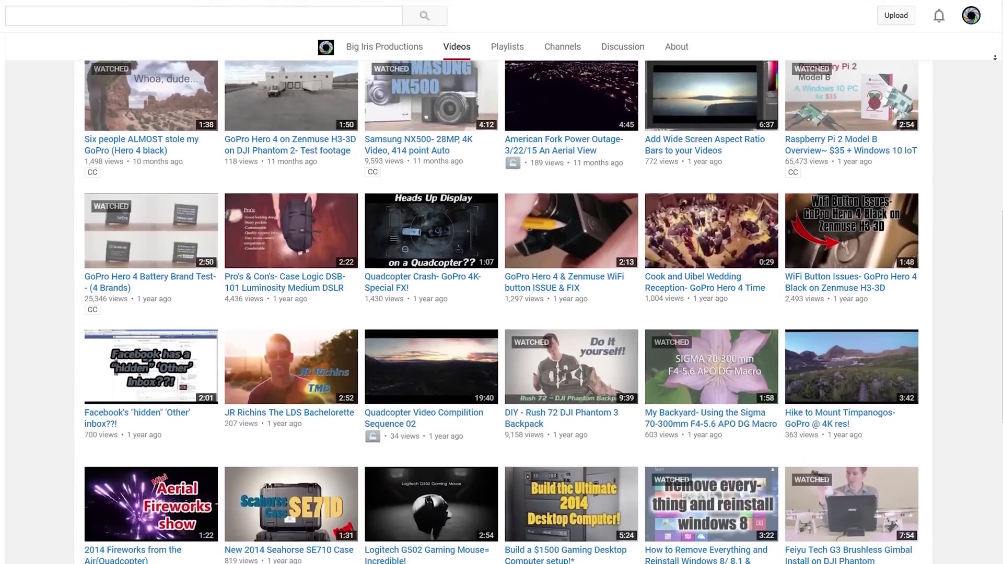
pyautogui.scroll(-3)
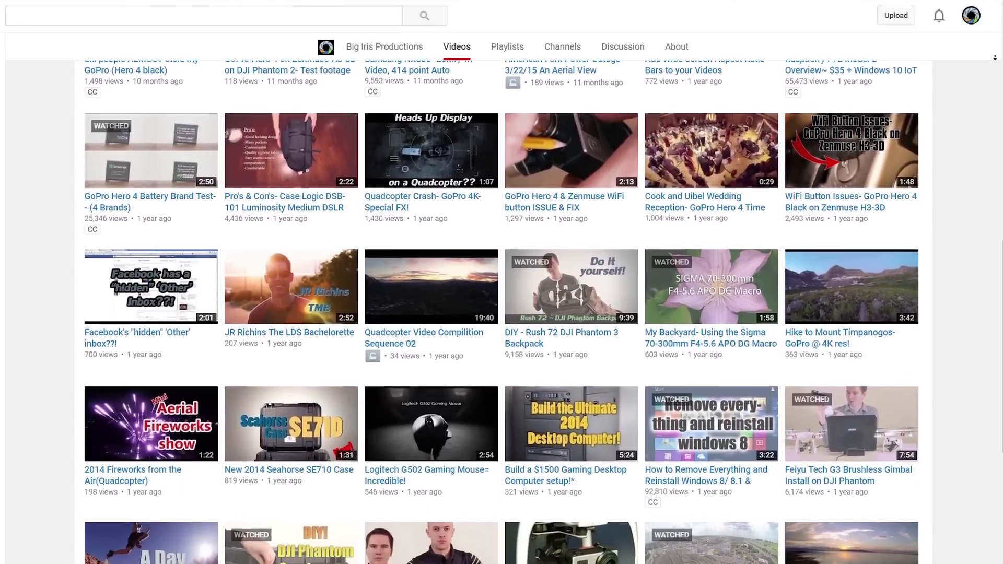